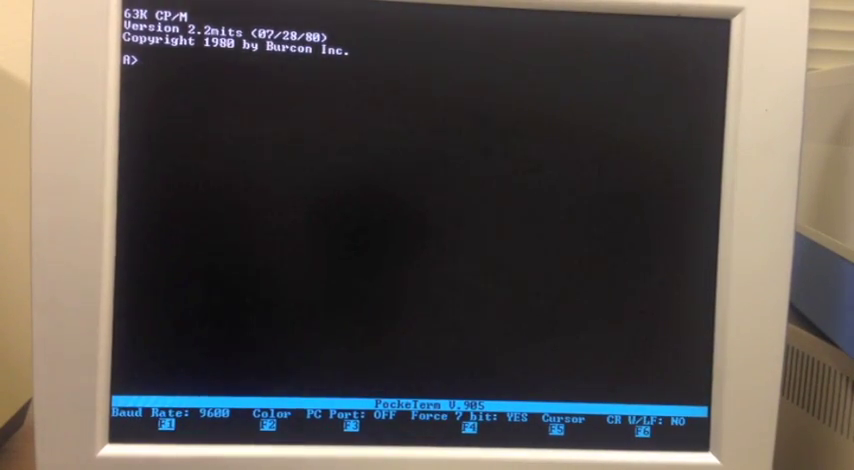
# - List drive A's files and run WELCOME, which prints 'Auto-run worked!'
pyautogui.write('ls')
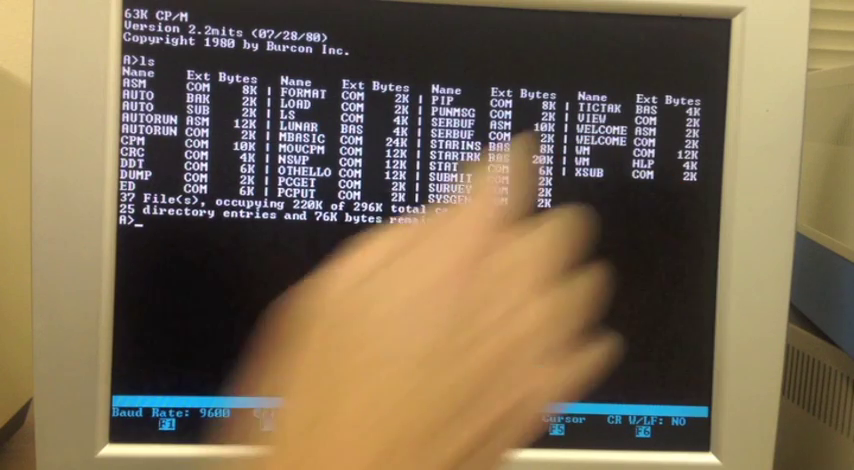
pyautogui.write('welcome')
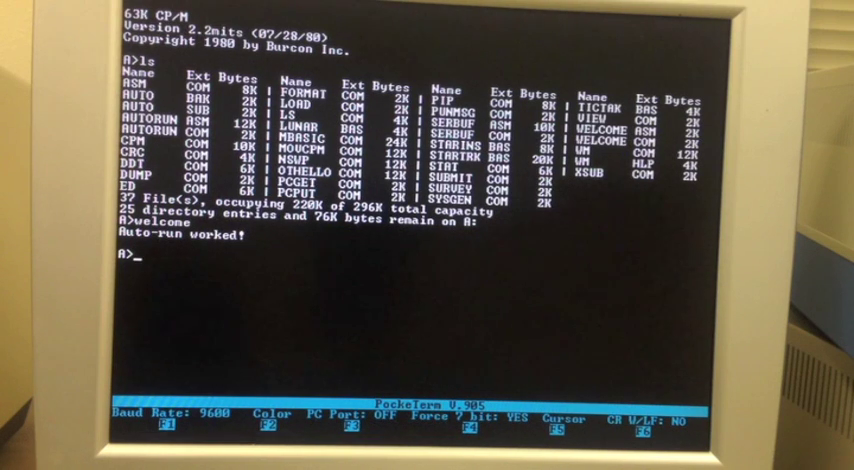
pyautogui.write('WELCOME')
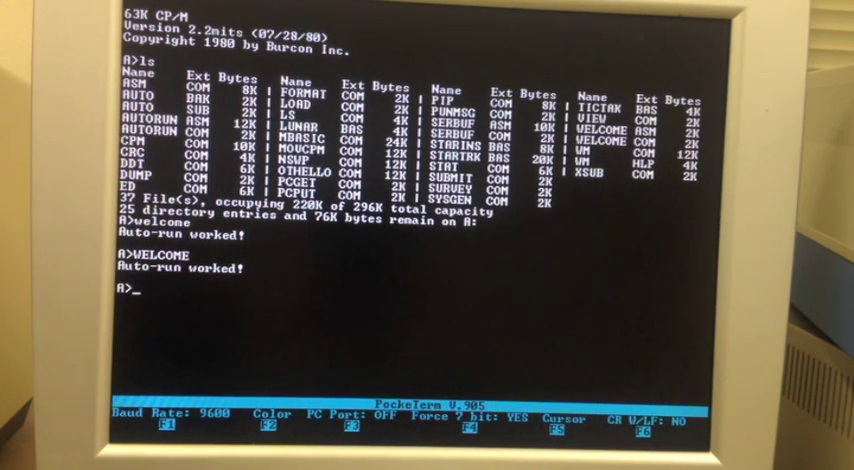
# - Build a 63K system with MOVCPM and save 38 pages as CPM.COM
pyautogui.write('MOVCPM')
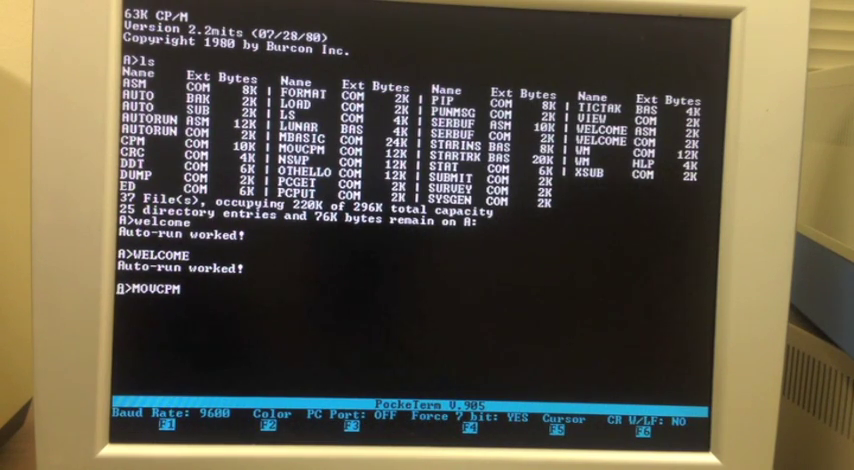
pyautogui.press('Return')
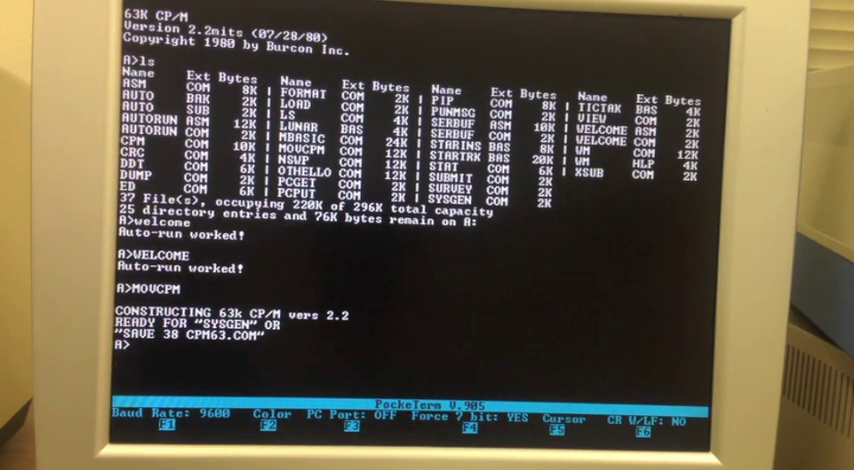
pyautogui.write('SAVE 38 CPM')
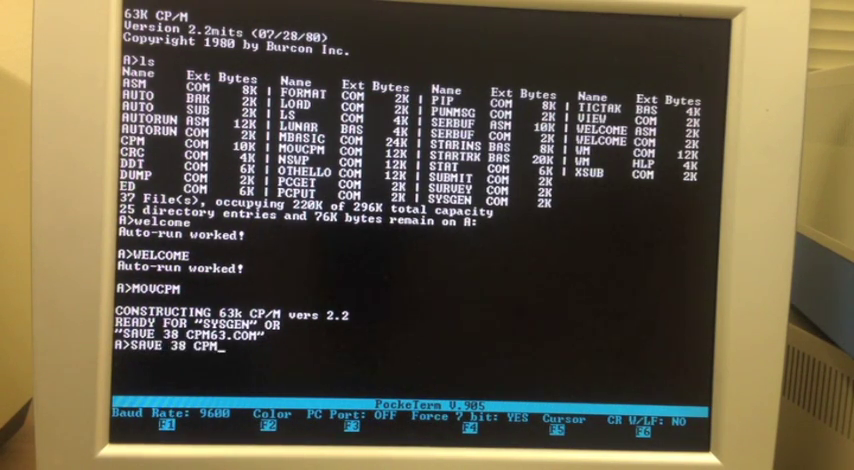
pyautogui.write('.COM')
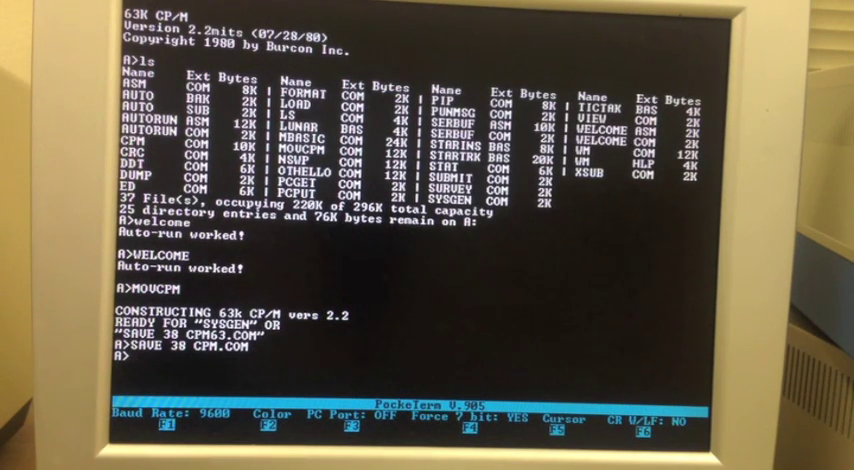
# - Load CPM.COM into DDT, which reports NEXT 2700 and PC 0100
pyautogui.write('DDT CPM./COM')
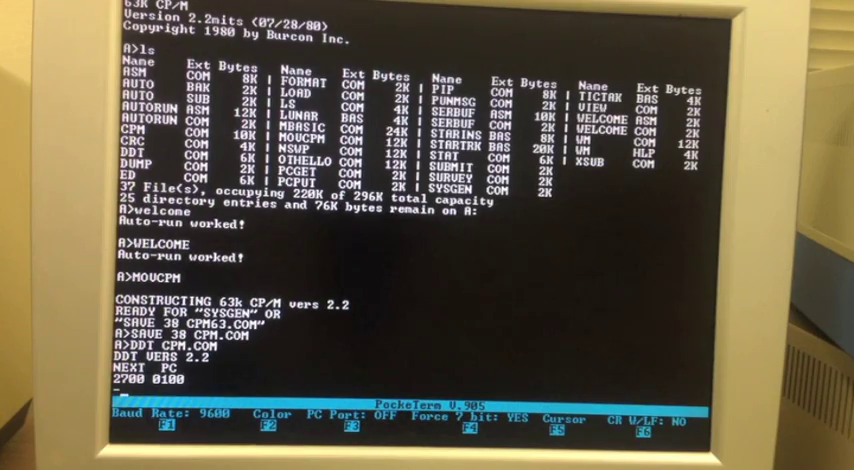
# - Dump memory from 0A80 to reveal the Digital Research copyright text
pyautogui.write('DA80')
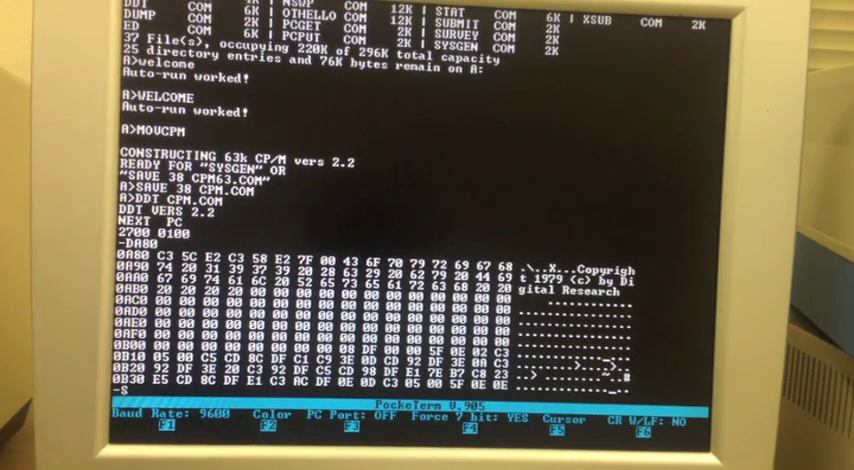
# - Substitute the bytes from 0A87 with DDT's S command so they spell WELCOME
pyautogui.write('A98')
pyautogui.write('7')
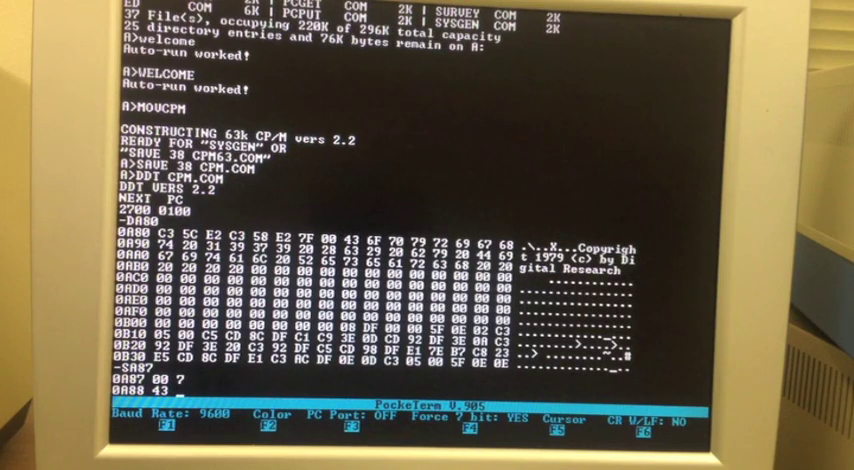
pyautogui.write('57')
pyautogui.write('S')
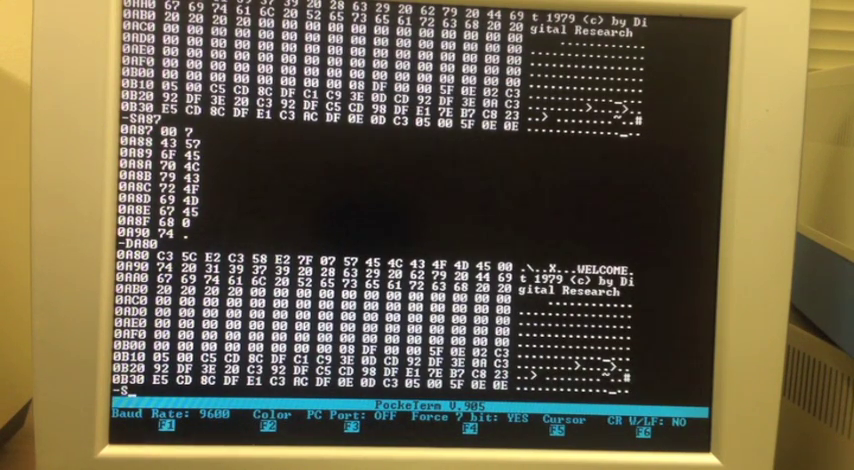
# - Change byte 25D9 from 10 to 13, then leave DDT with G0
pyautogui.write('25D9')
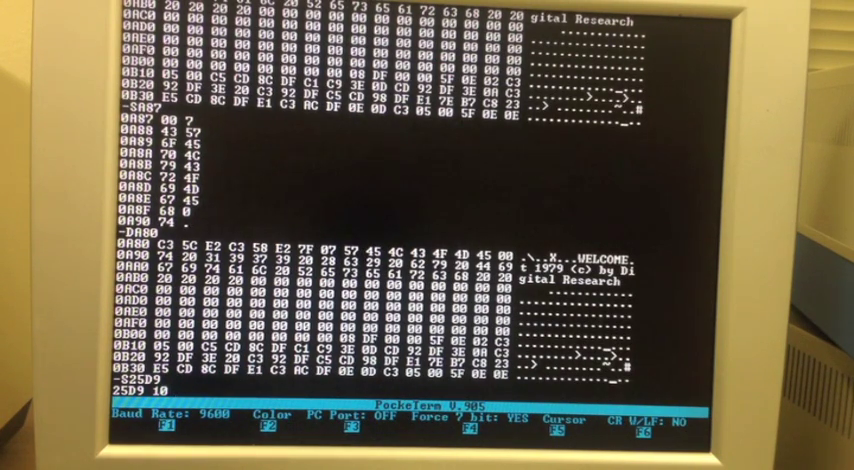
pyautogui.write('13')
pyautogui.write('.')
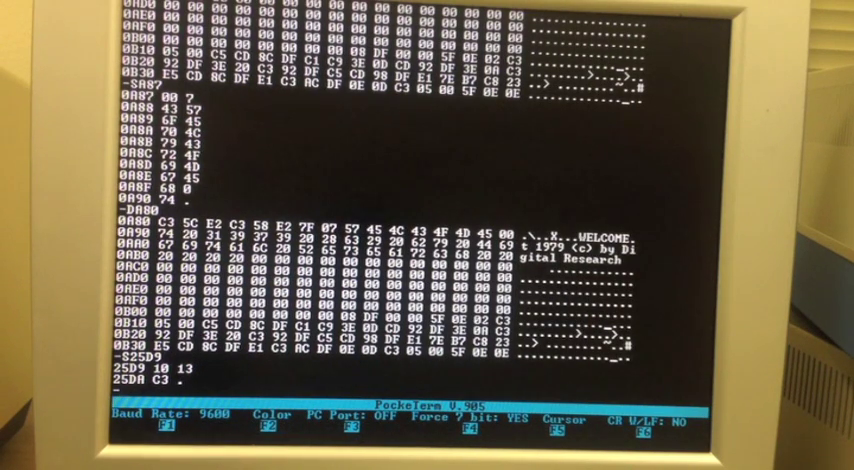
pyautogui.write('G0')
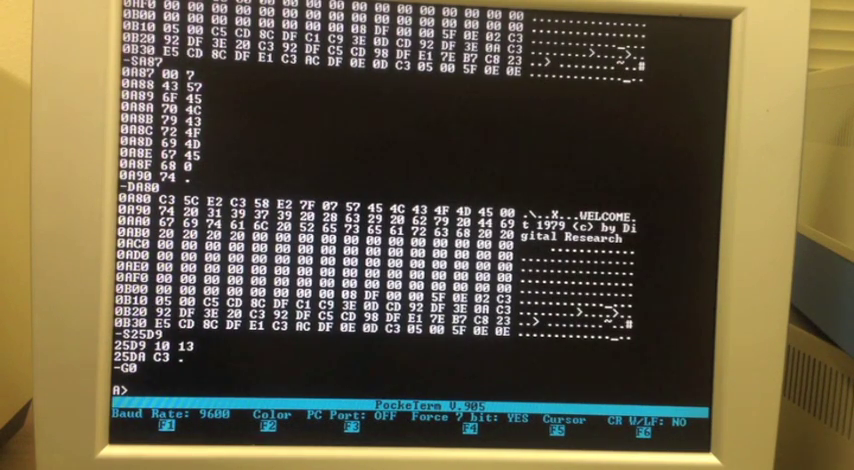
# - Run SYSGEN to write the patched system to drive A until 'Function complete'
pyautogui.write('SYSGEN')
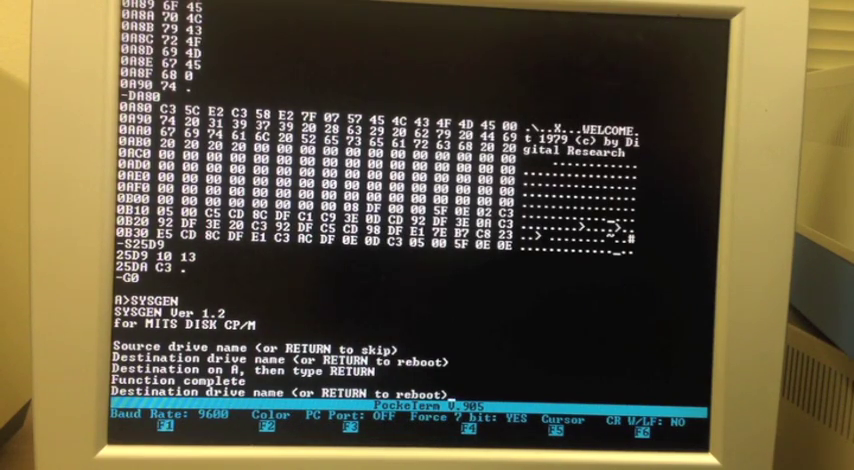
# - Reboot into the new 63K system and run WELCOME, both printing 'Auto-run worked!'
pyautogui.press('Return')
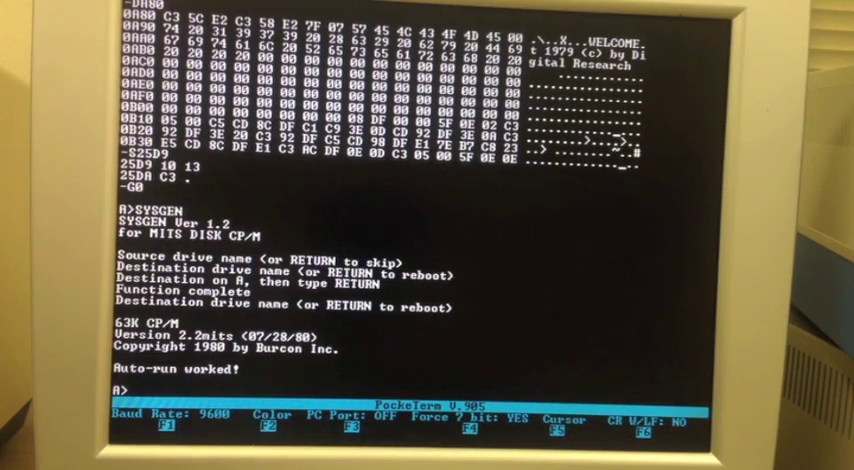
pyautogui.write('WELCOME')
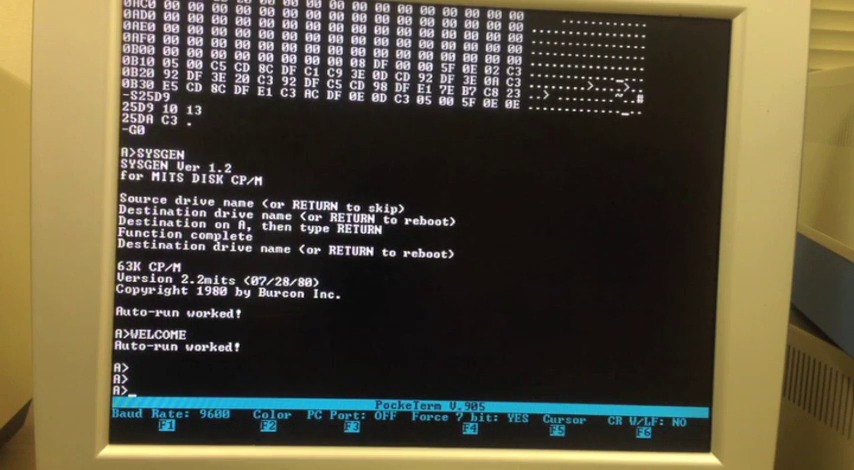
# - Warm-boot with Ctrl+C and run PIP, each showing 'Auto-run worked!' again
pyautogui.press('ctrl+c')
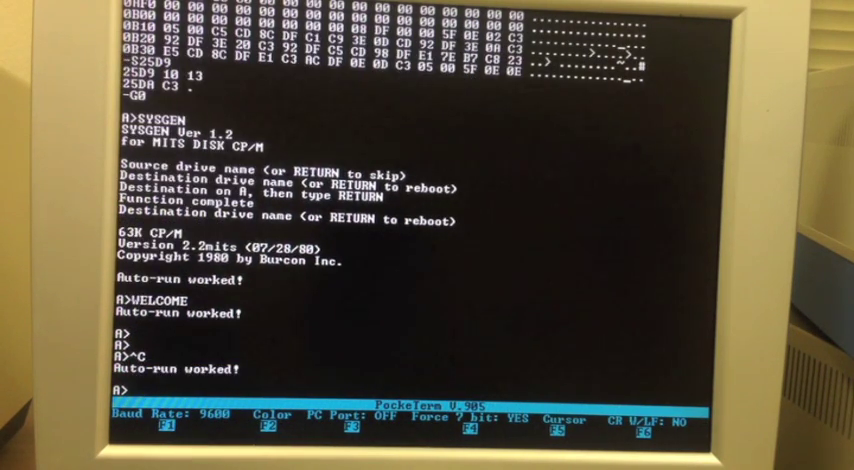
pyautogui.write('PIP')
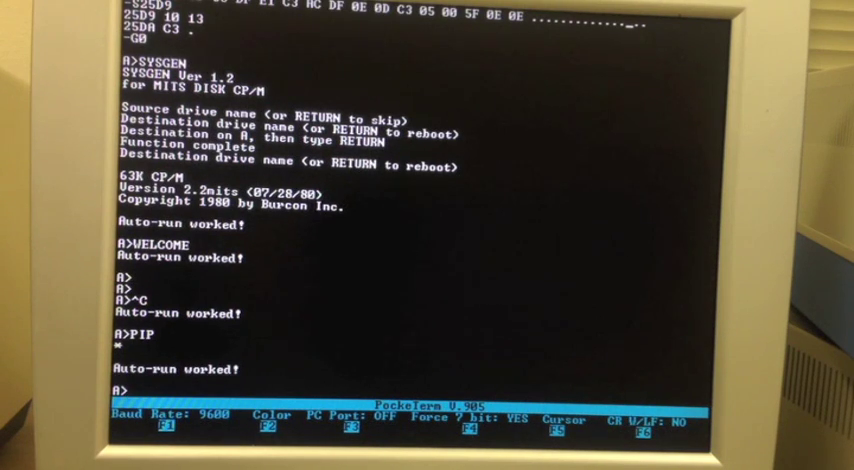
# - In AUTORUN, select drive A and choose option 1, Run on Cold Boot Only
pyautogui.write('AUTORUN')
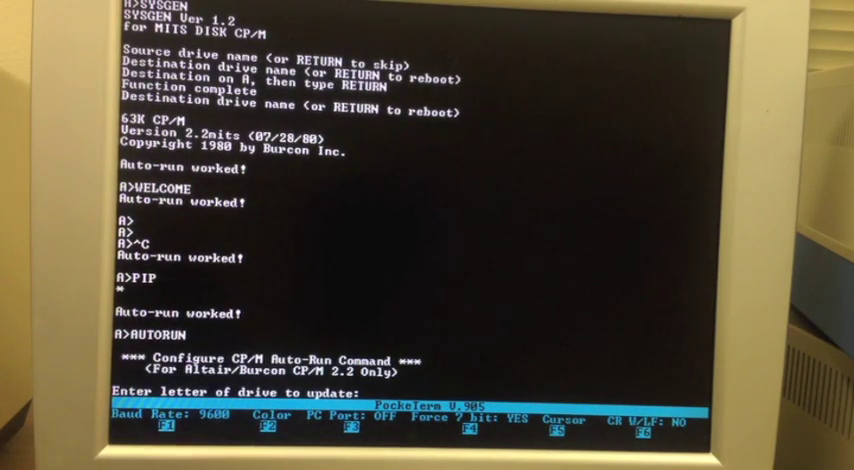
pyautogui.write('A')
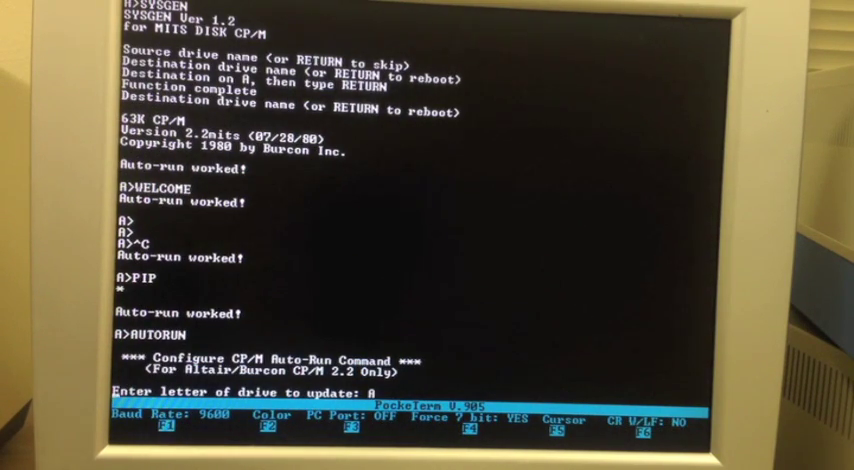
pyautogui.press('Enter')
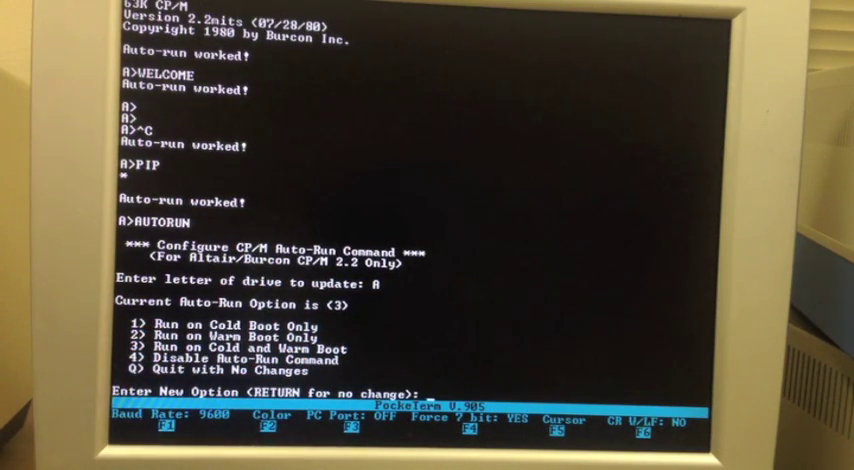
pyautogui.write('1')
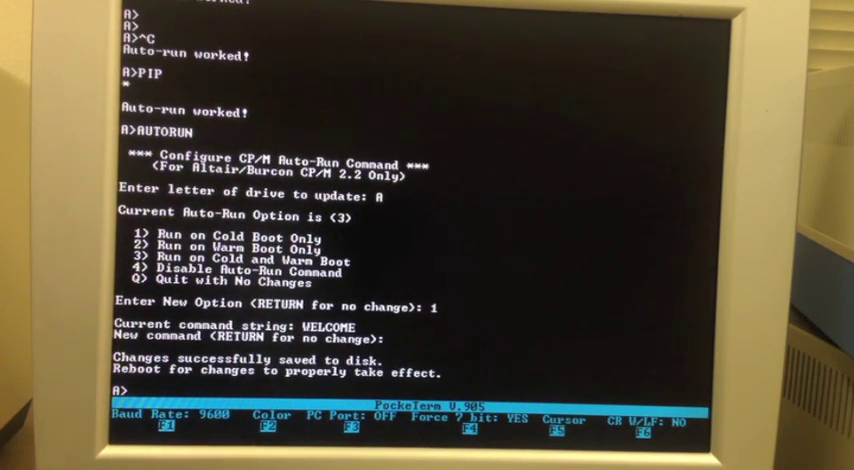
# - Cold boot through DDT's GFF00 and confirm 'Auto-run worked!' appears only on cold boot
pyautogui.write('DDT')
pyautogui.write('GFF')
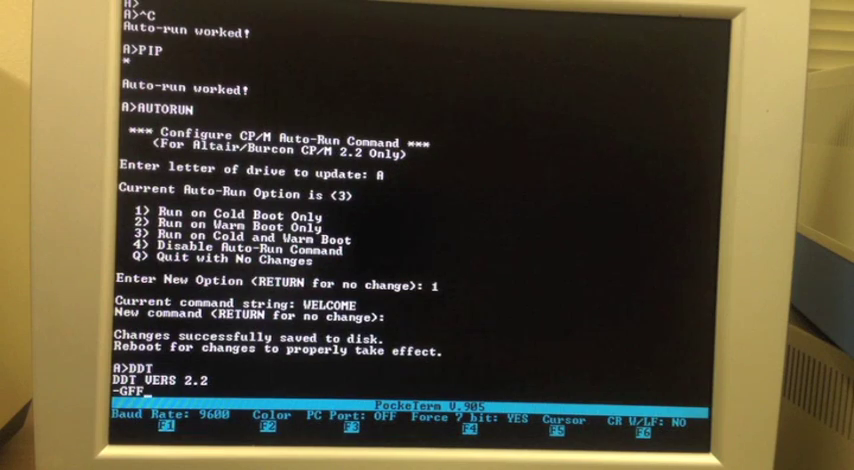
pyautogui.write('00')
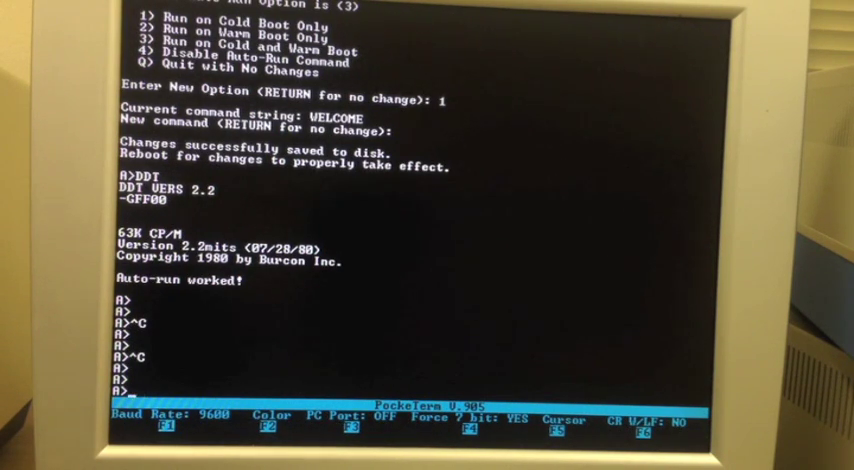
# - List AUTO.SUB (STAT, WELCOME) and run SUBMIT AUTO, showing 74k free and 'Auto-run worked!'
pyautogui.write('TYPE AUTO.SUB')
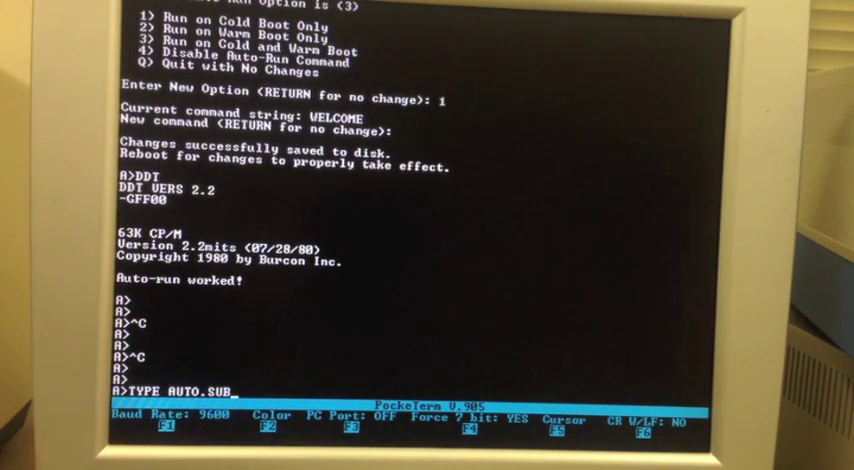
pyautogui.press('Return')
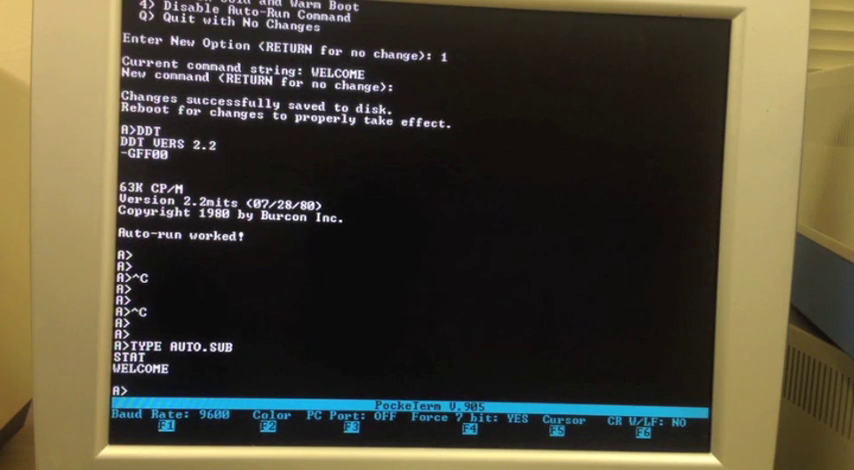
pyautogui.write('SUBMIT')
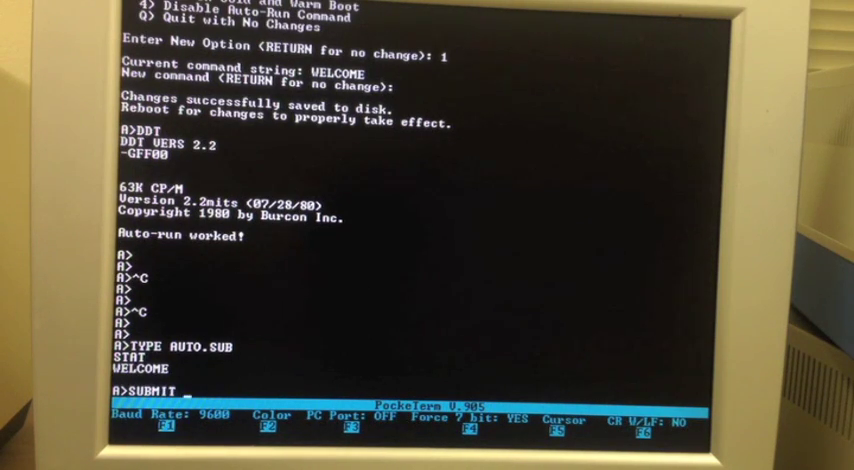
pyautogui.write('AUTO')
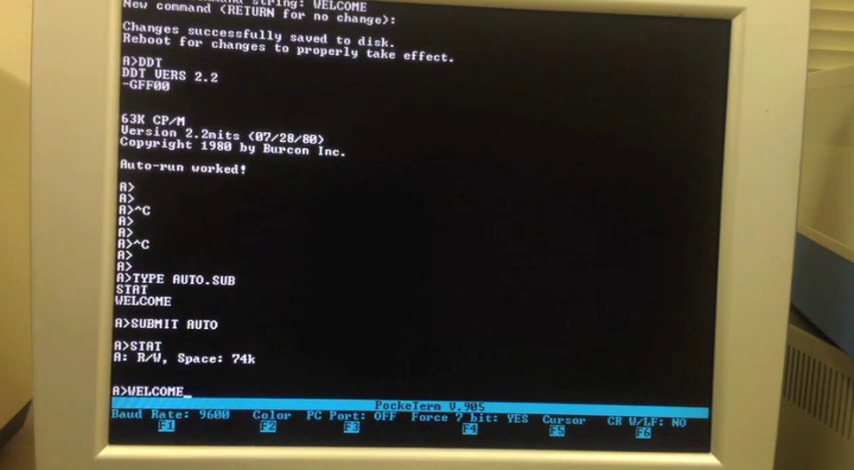
pyautogui.press('Return')
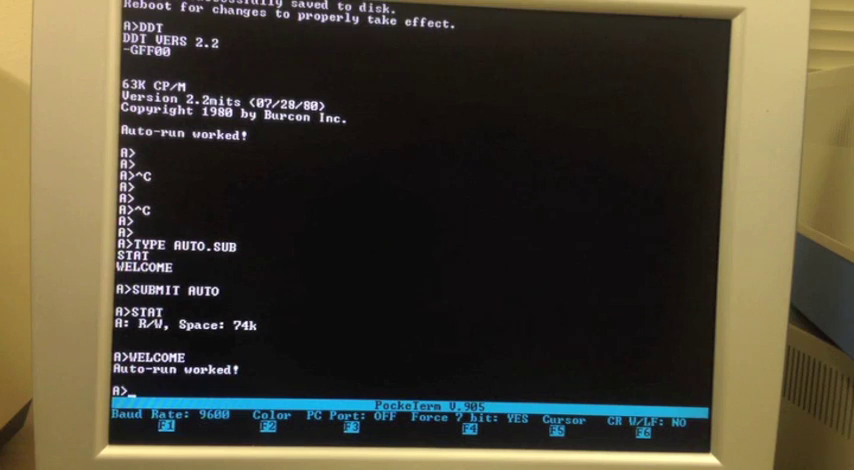
# - Replace drive A's WELCOME auto-run command with SUBMIT AUTO, keeping cold-boot-only option 1
pyautogui.write('AUTORUN')
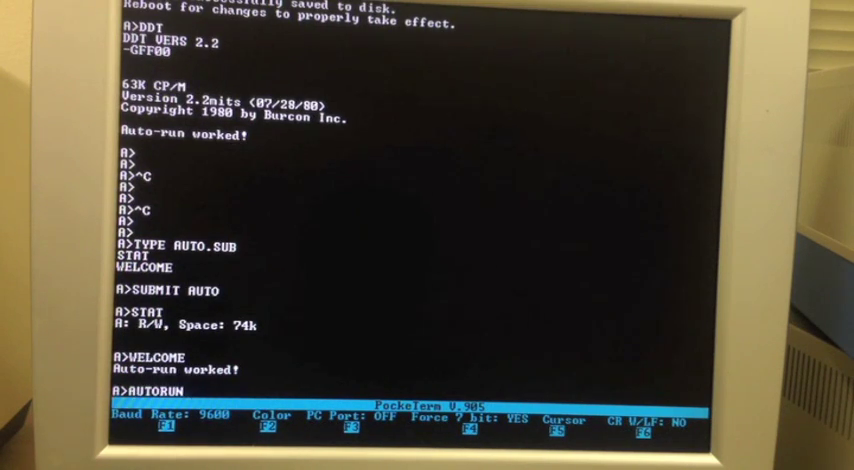
pyautogui.press('Return')
pyautogui.write('A')
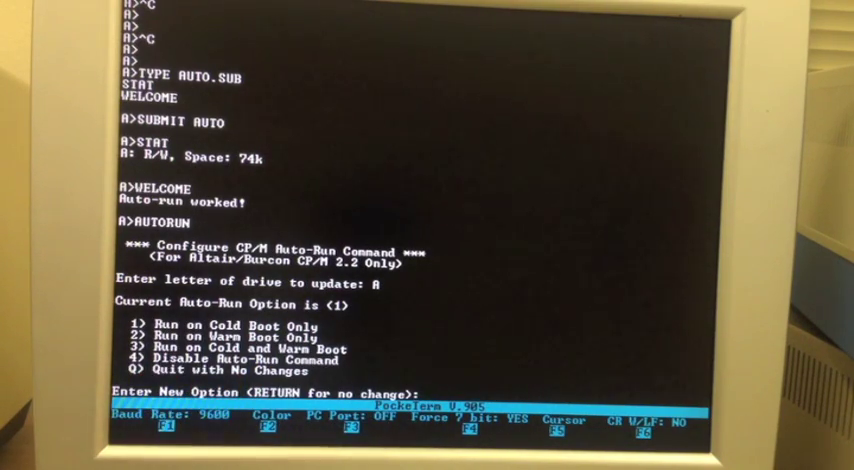
pyautogui.press('Return')
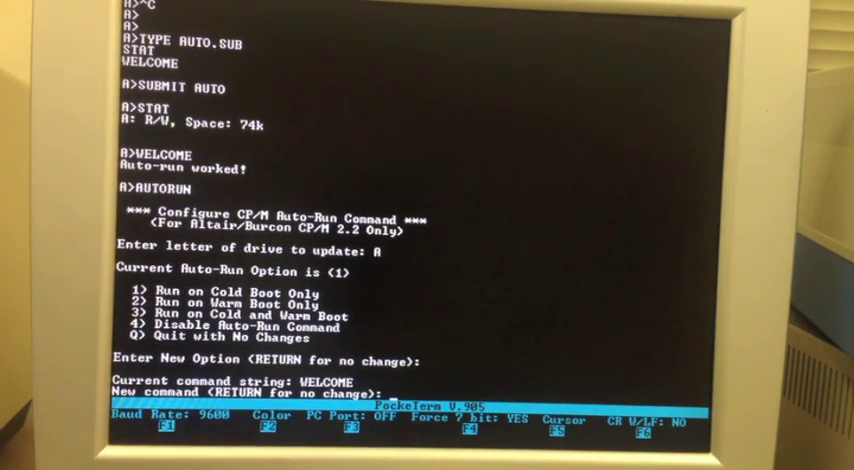
pyautogui.write('SUBMIT AUTO')
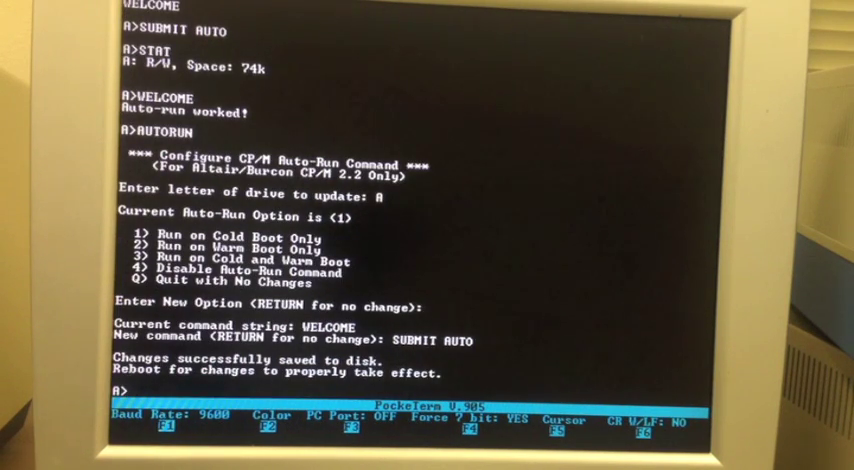
pyautogui.write('DDT')
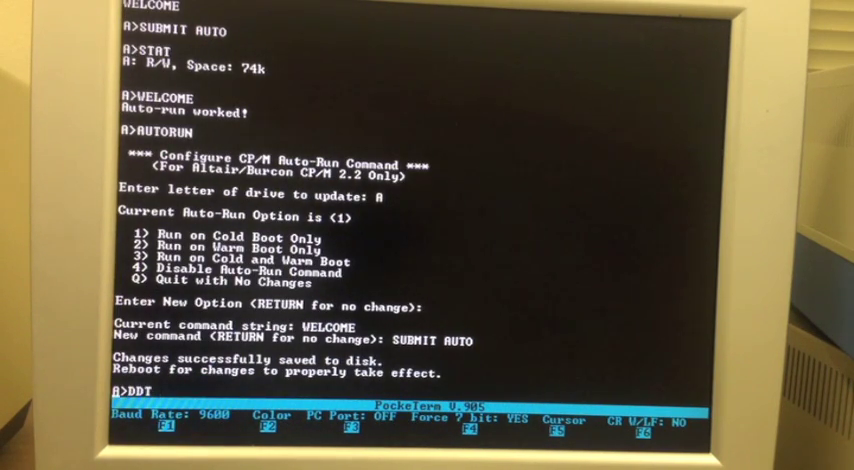
# - Reboot into 63K CP/M from DDT so the AUTO batch starts automatically with STAT
pyautogui.press('Return')
pyautogui.write('GFF00')
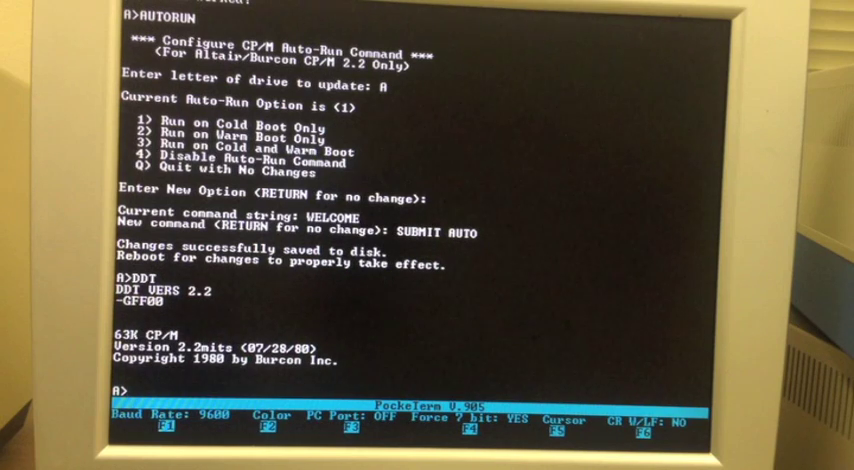
pyautogui.write('STAT')
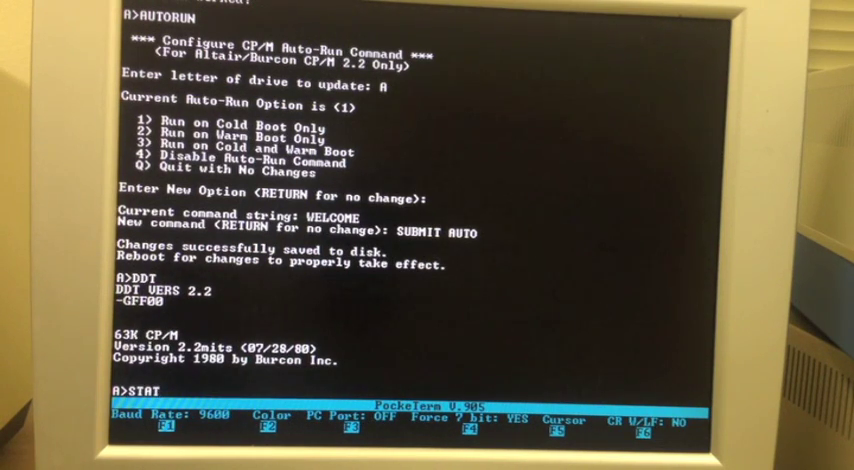